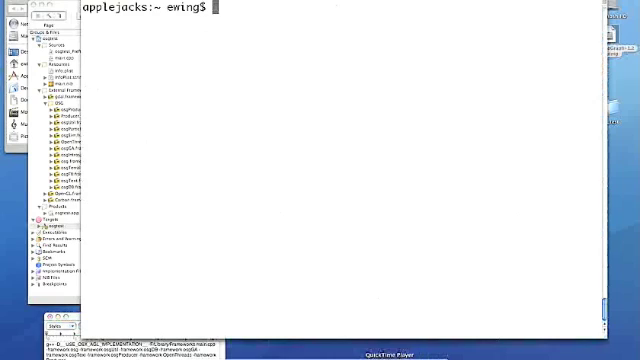
Step: Change into Desktop/osgtest and list its contents with ls -l
type("cd")
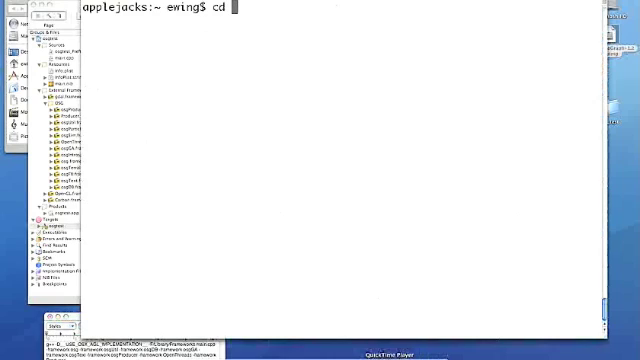
type("Desktop/")
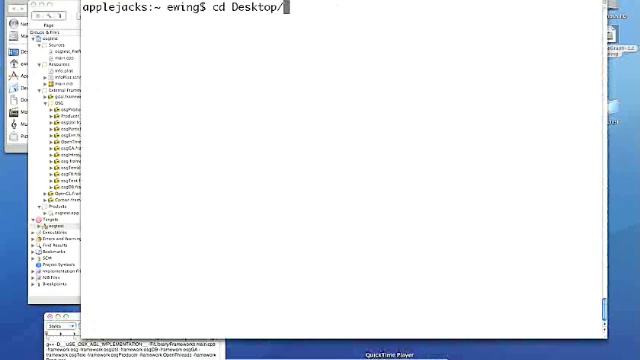
type("osgtest/")
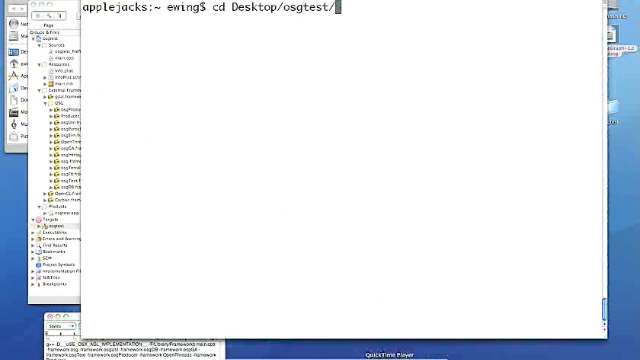
type("ls -l")
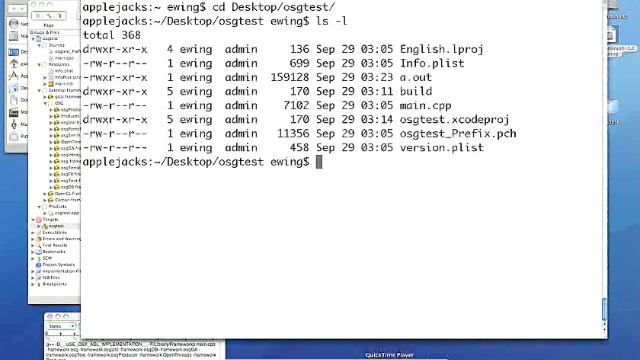
Step: Run xcodebuild -project osgtest.xcodeproj to build the project until it succeeds
type("xcodeb")
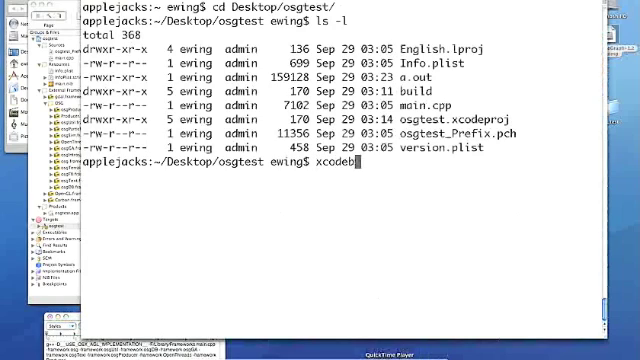
type("uild -pro")
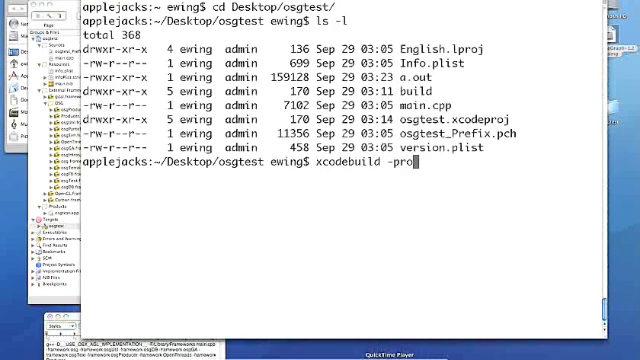
type("ject osg")
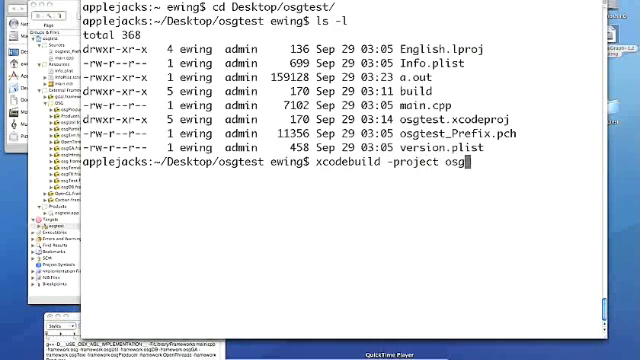
type("test.xcodeproj/")
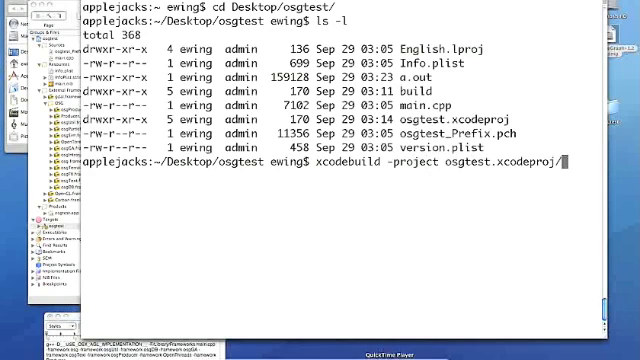
key("Return")
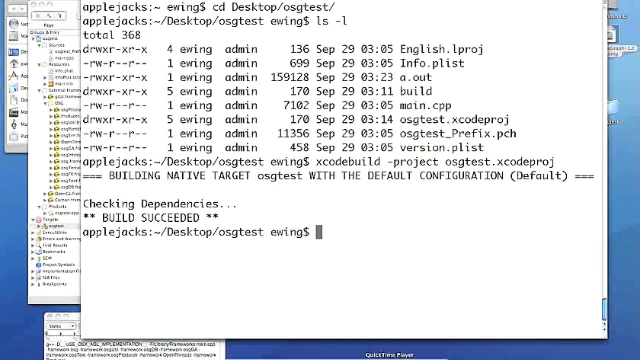
Step: Start a g++ command with -D__USE_OSX_AGL_IMPLEMENTATION__, -F/Library/Frameworks and main
type("g")
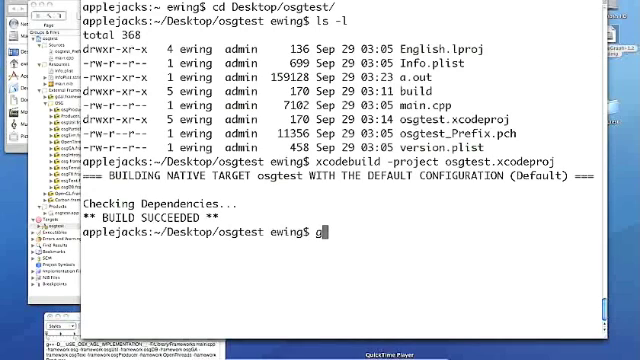
type("++")
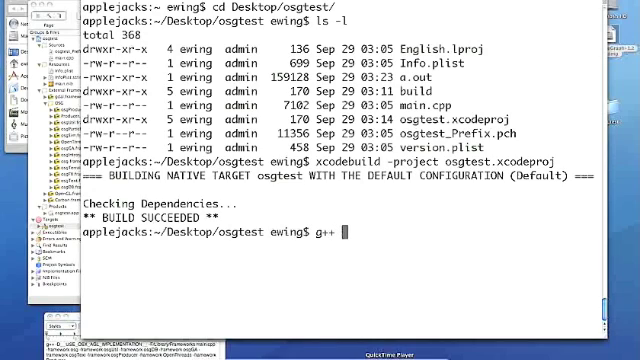
type("-D__USE_OSX_AGL_IMPLEMENTATION__")
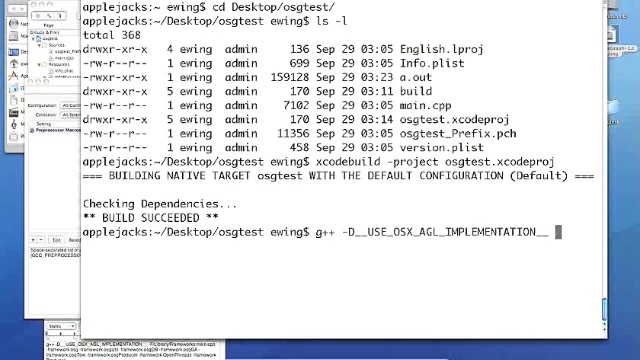
type("-F")
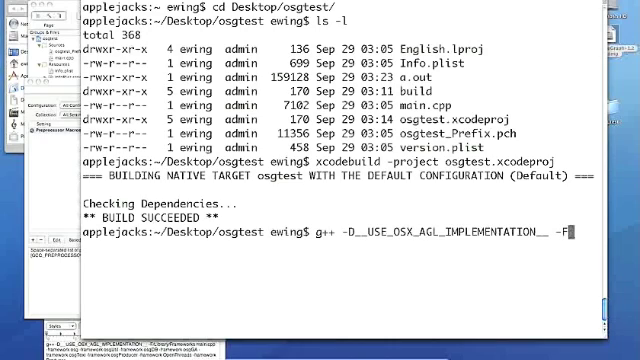
type("/L")
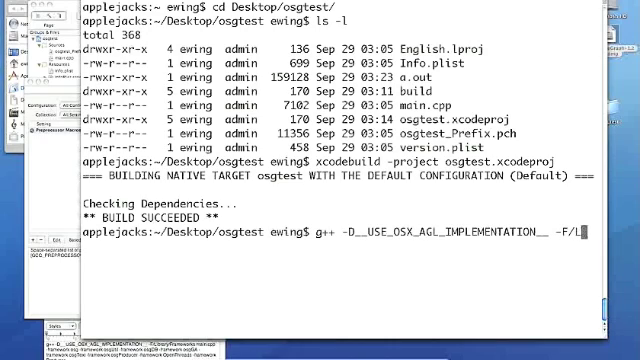
type("ibrary")
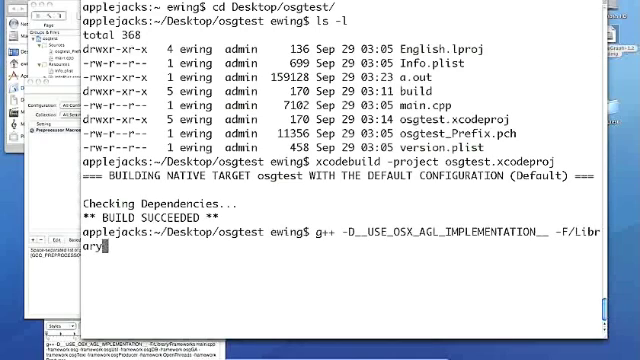
type("Frame")
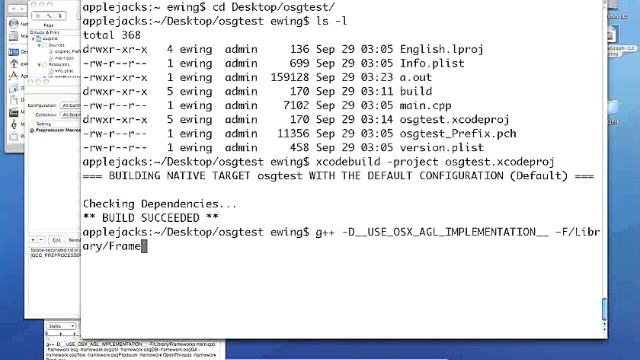
type("works")
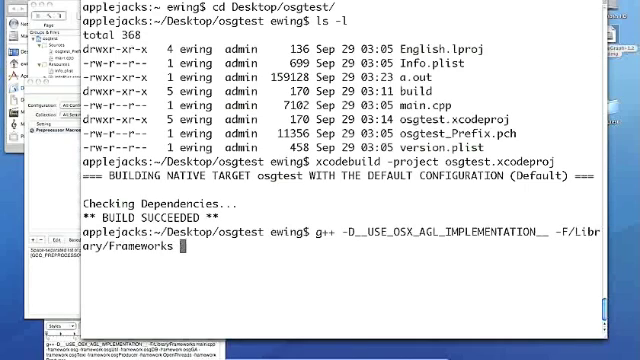
type("main")
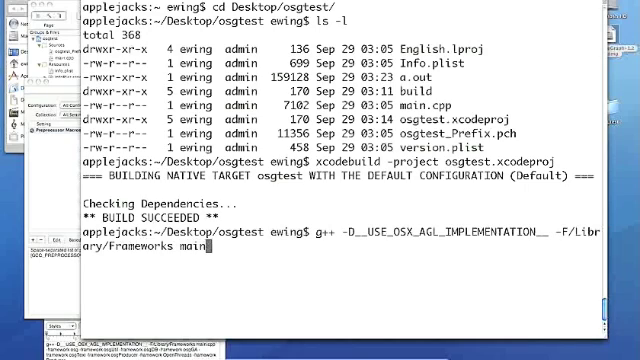
Step: Complete main.cpp and add -framework flags for osg, osgUtil, osgDB and osgGA
type(".cpp")
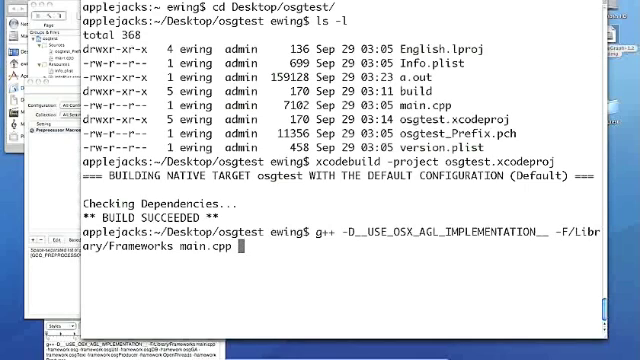
type("-framework")
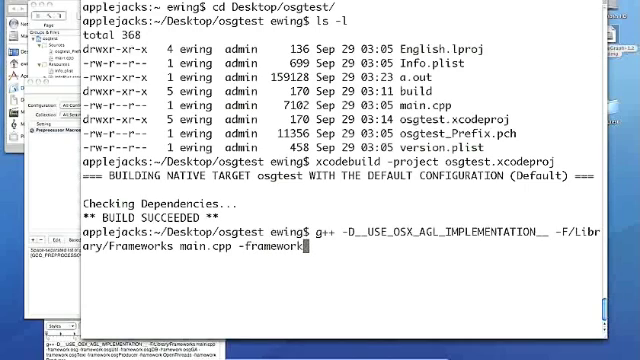
type("osg -framework osgUtil")
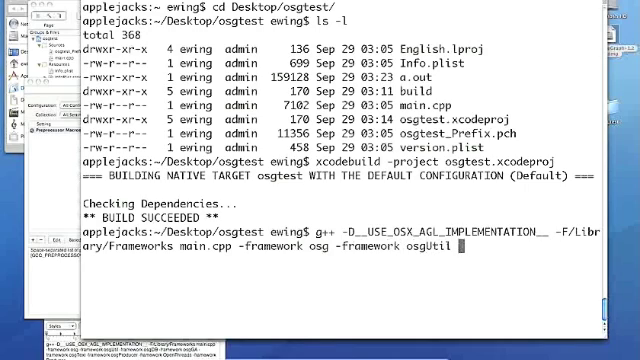
type("-framework")
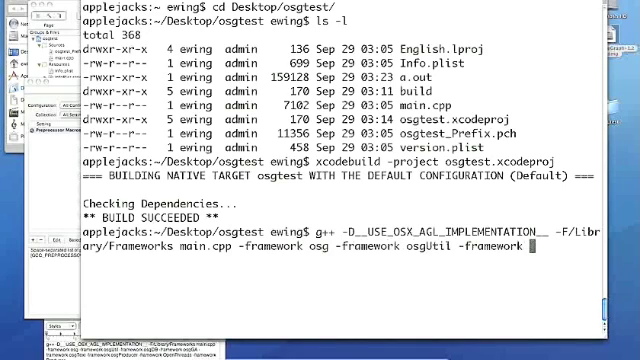
type("osgDB")
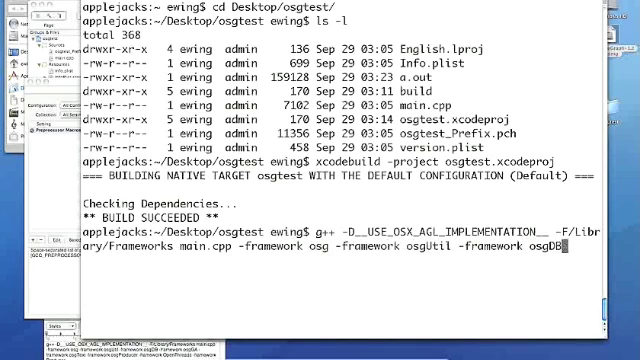
type("-framework")
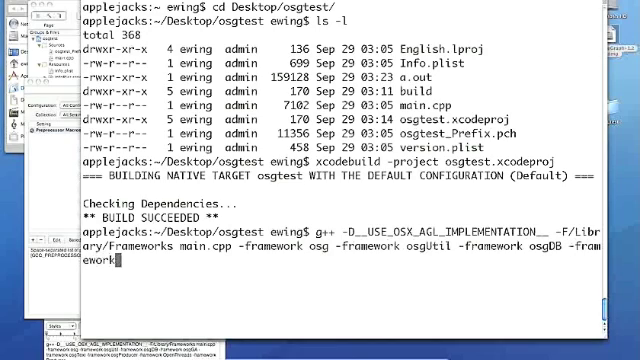
type("osgGA")
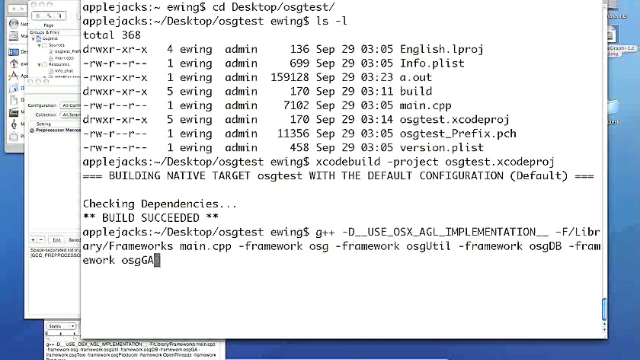
Step: Add -framework flags for osgText, osgProducer, Producer and OpenThreads, then run the compile
type("-framework")
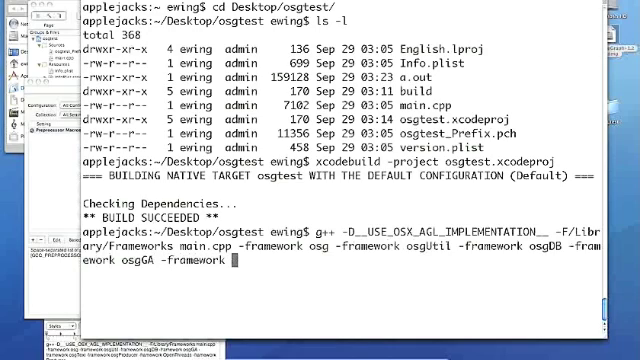
type("osgText -")
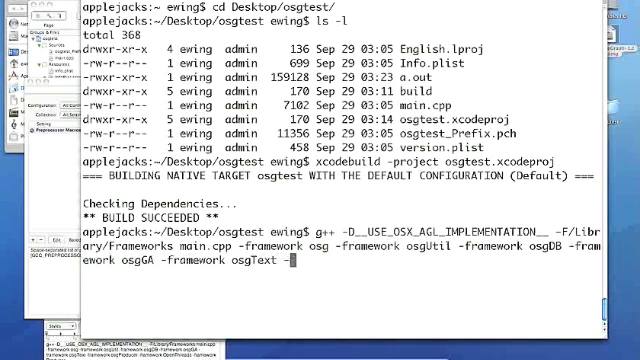
type("framework")
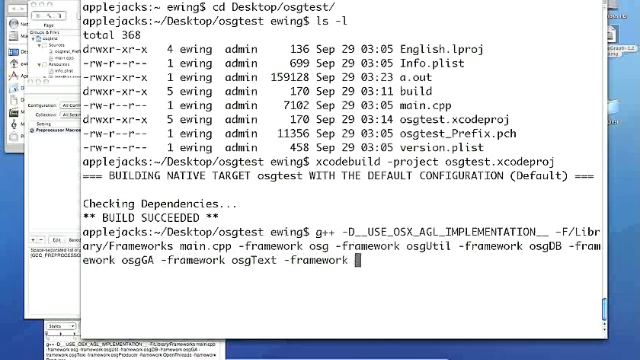
type("osgProducer")
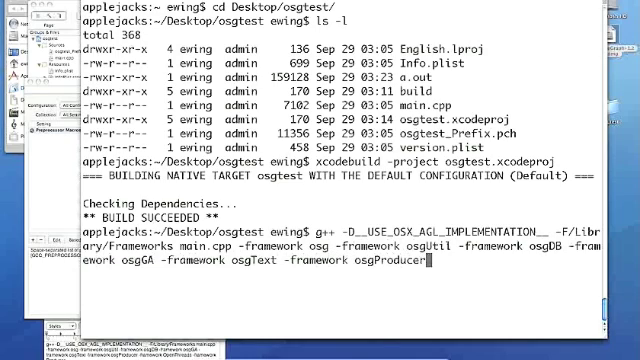
type("-framework")
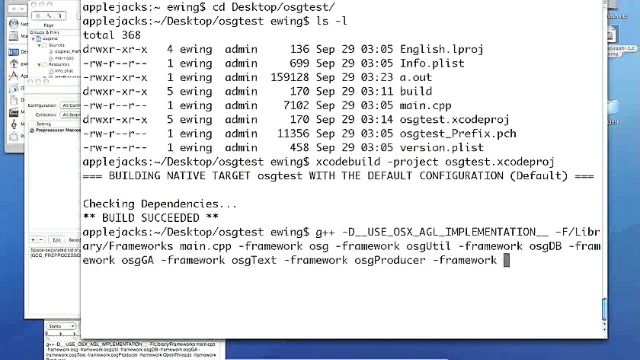
type("Producer -framework Open")
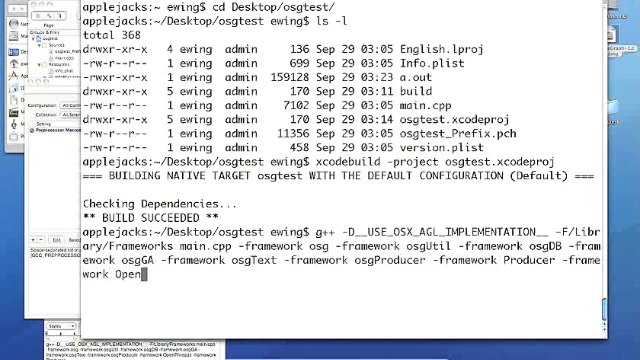
type("Threads")
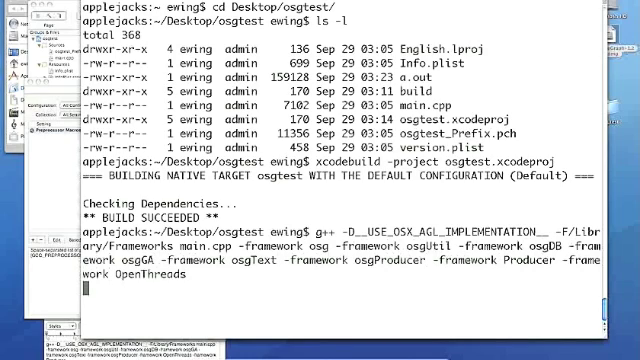
key("Return")
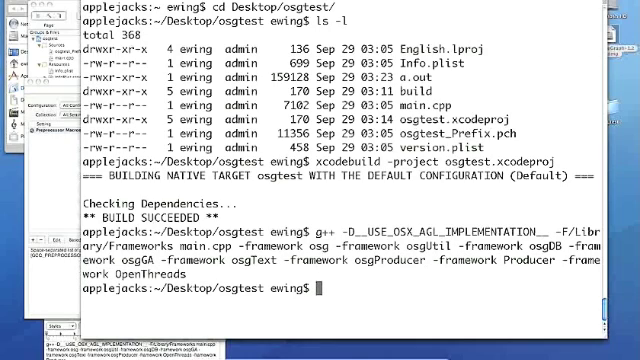
Step: Enter ./a.out at the prompt to launch the compiled program
type("./a.out")
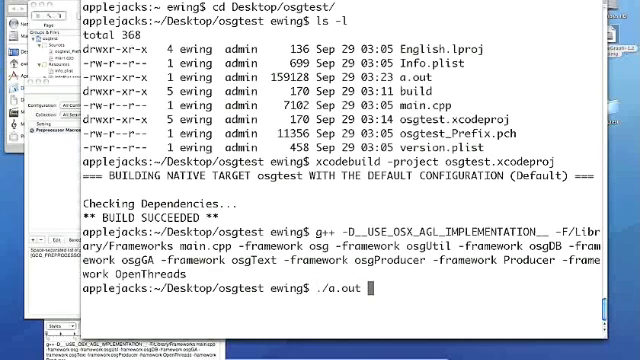